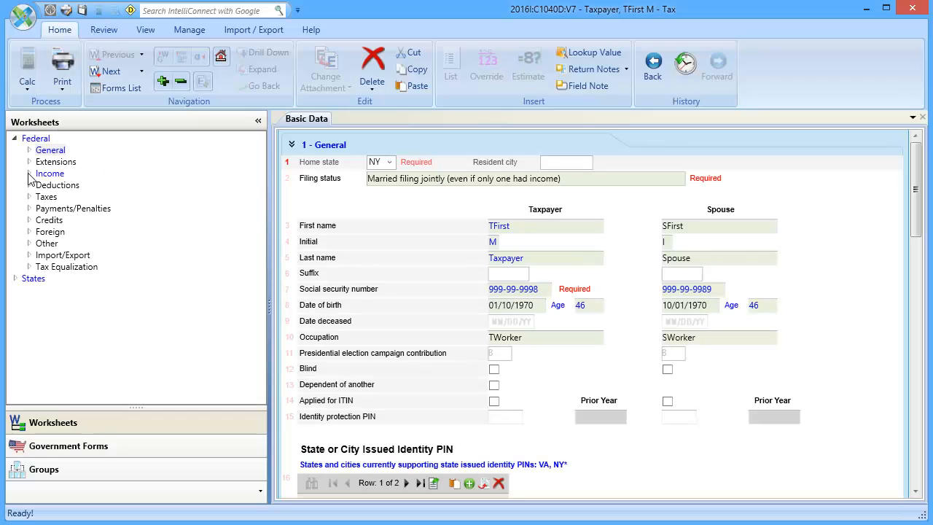
Expand Federal > Income and go to IRAs, Pensions and Annuities (1099-R)
click(30, 172)
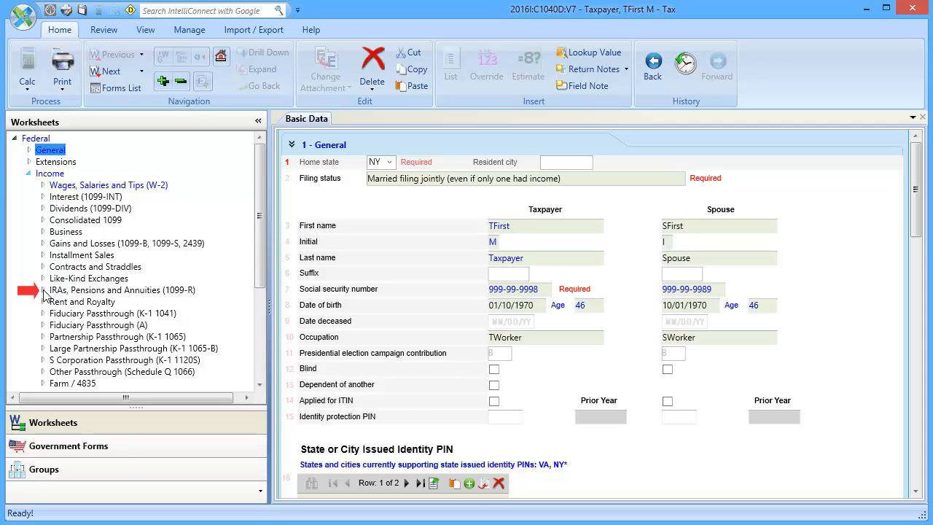
click(44, 289)
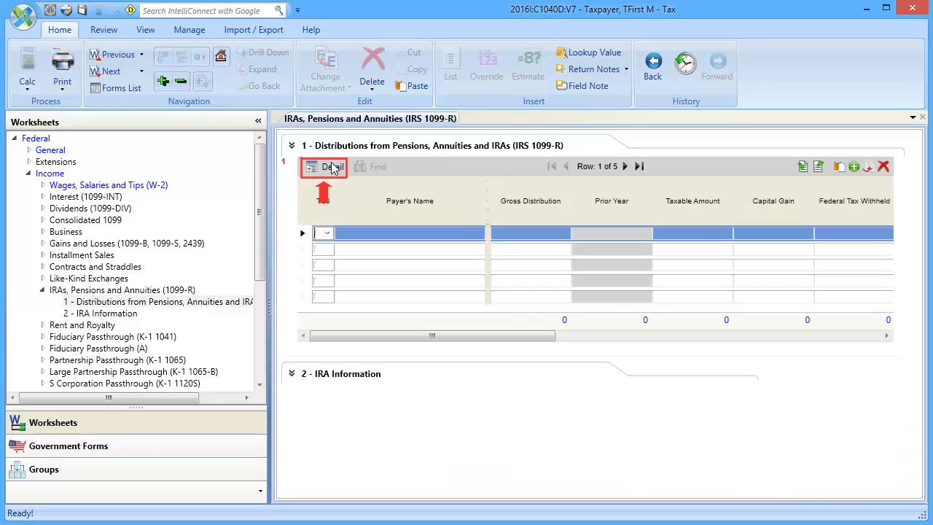
Enter distribution code 7 in box 7 of the detailed 1099-R form, then return to Home
click(324, 167)
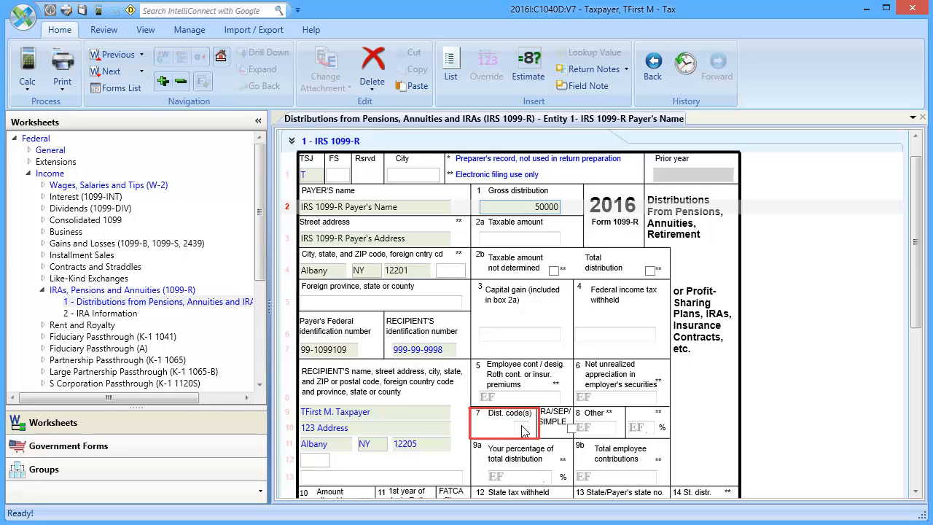
text(7)
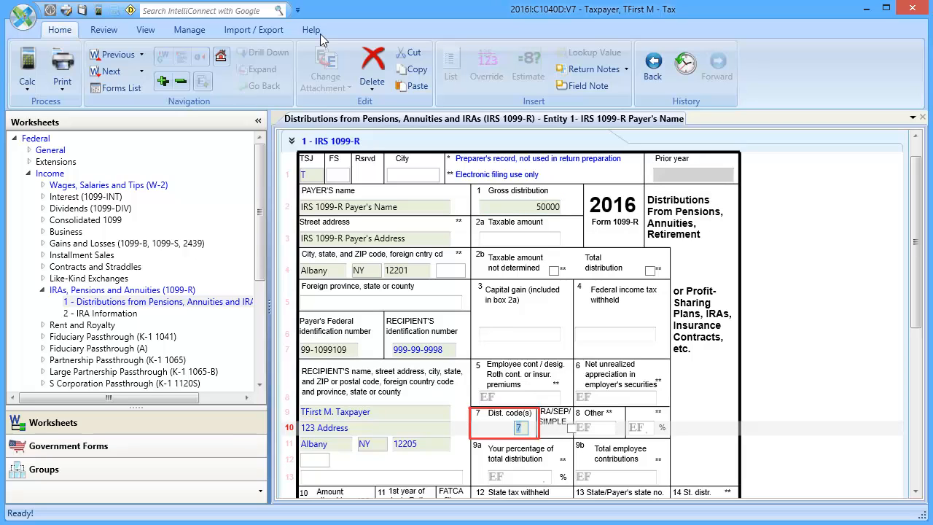
click(312, 29)
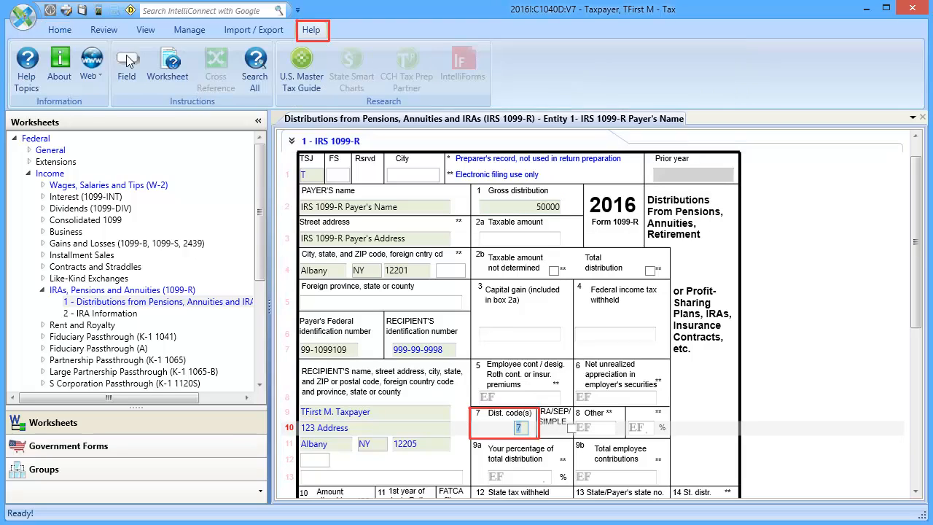
click(59, 29)
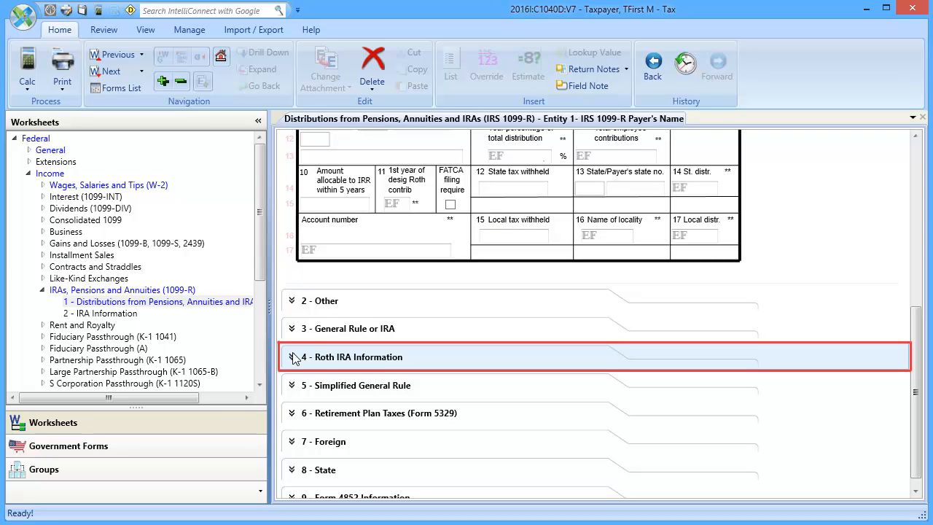
In Roth IRA Information, enter 50000 converted and include current-year nondeductible contributions in basis
click(292, 355)
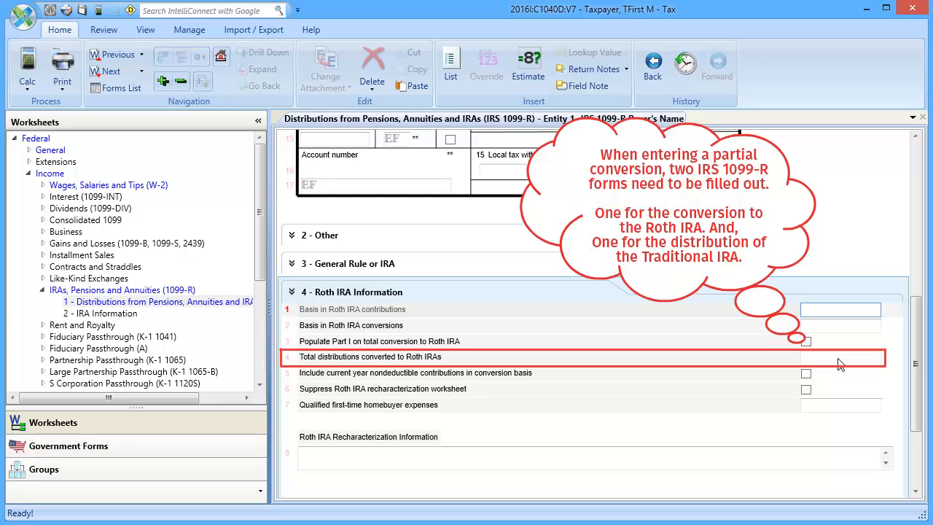
text(50000)
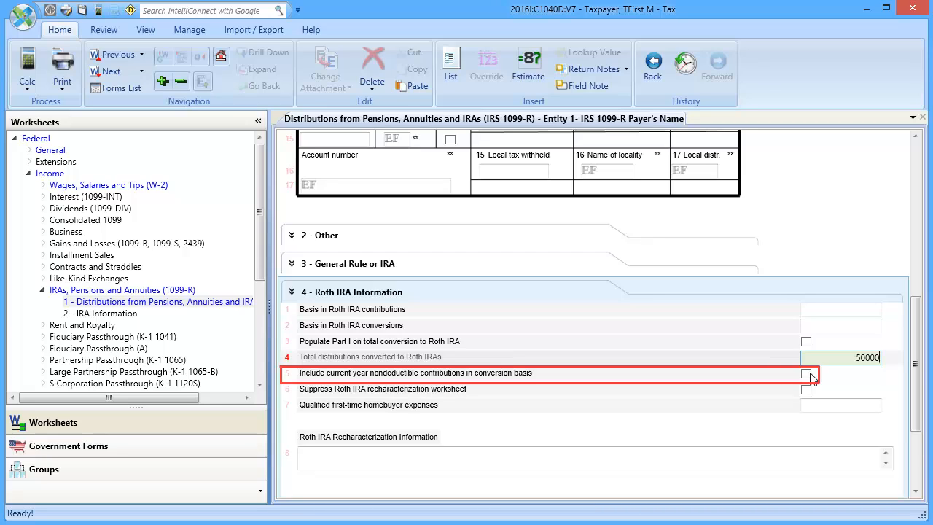
click(807, 373)
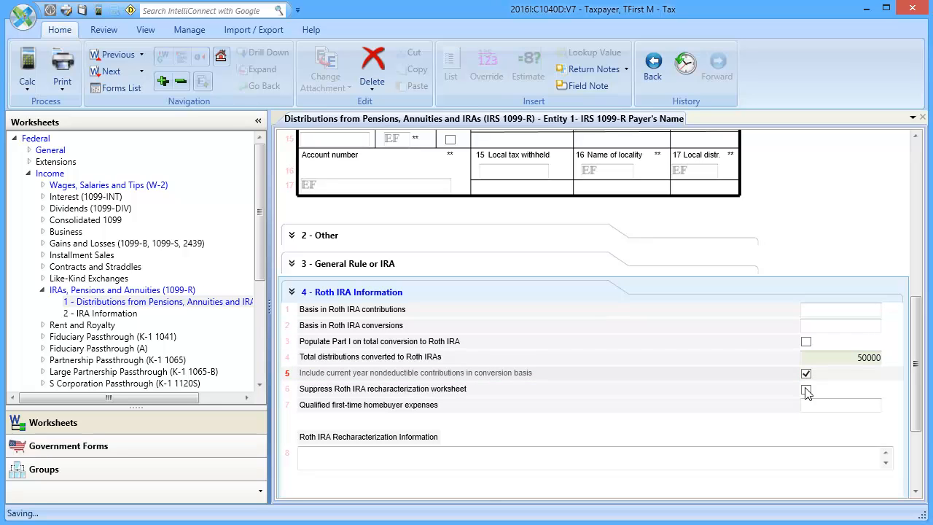
click(806, 388)
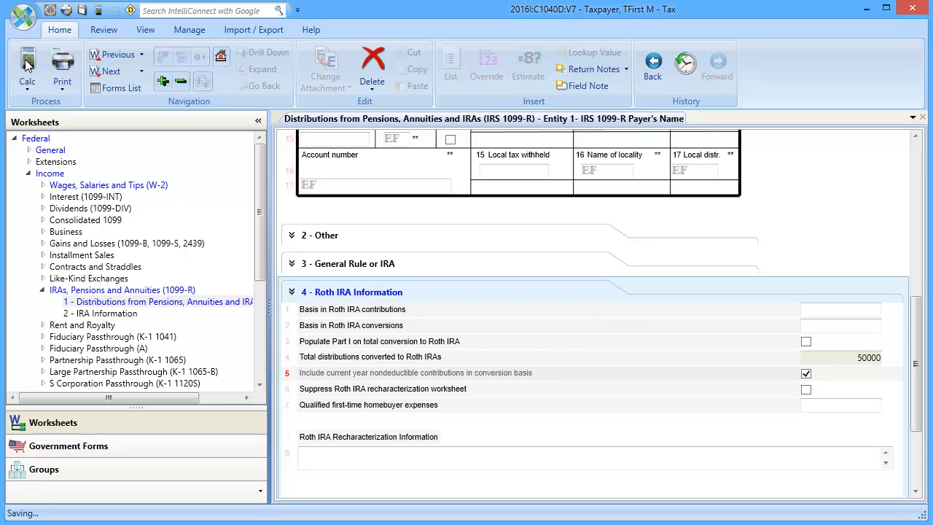
Calc the return and show Form 8606 with 50,000 converted to Roth on line 16
click(26, 65)
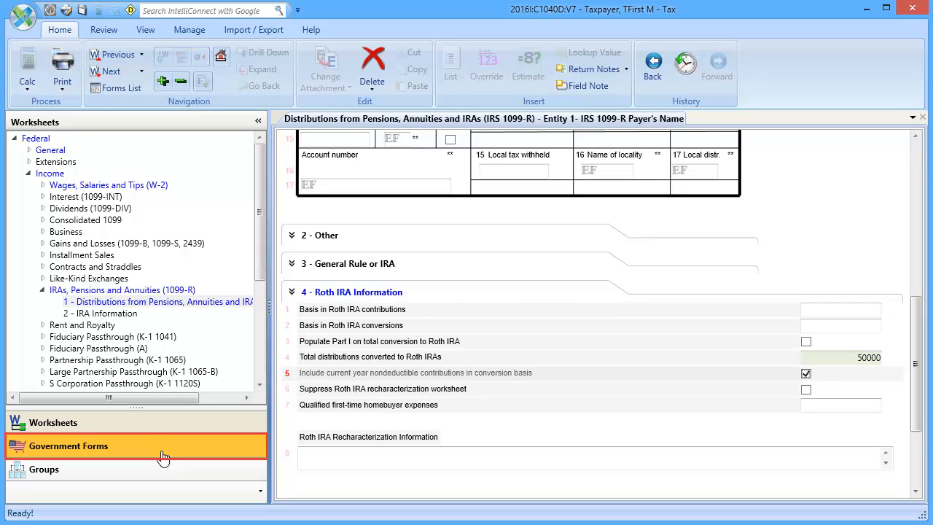
click(67, 446)
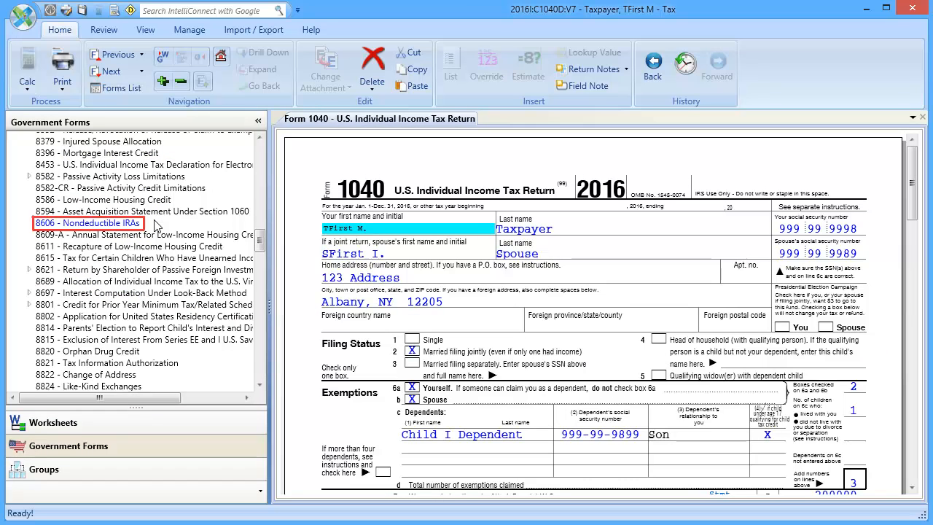
double_click(87, 222)
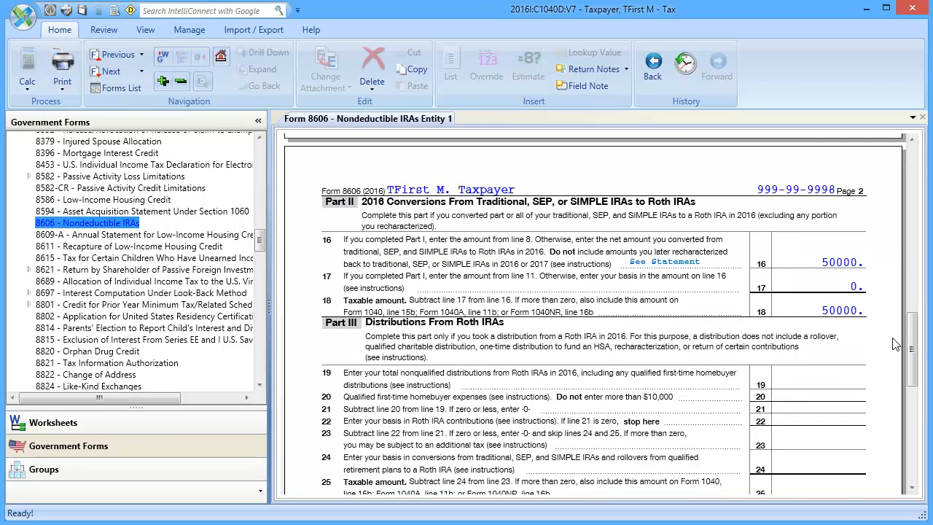